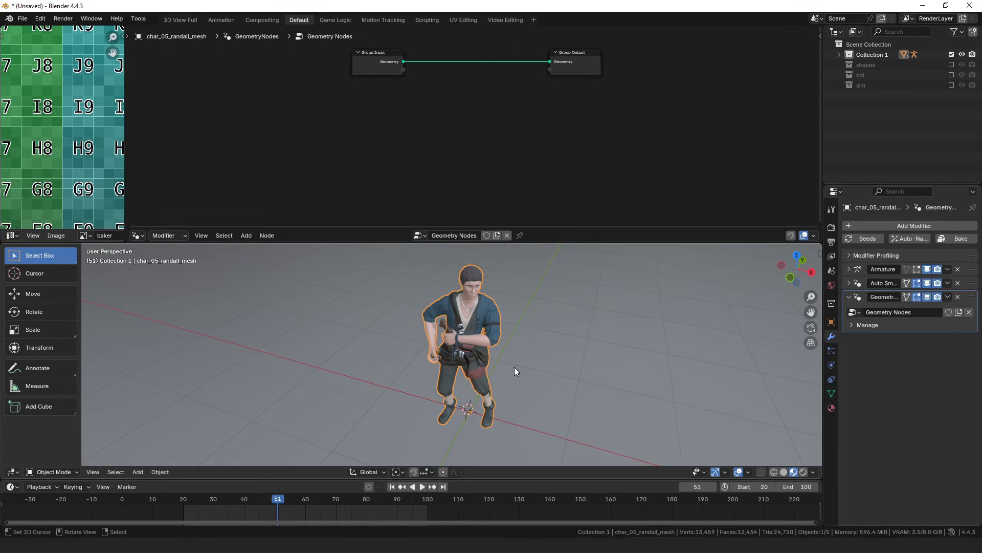
pyautogui.moveTo(510, 300)
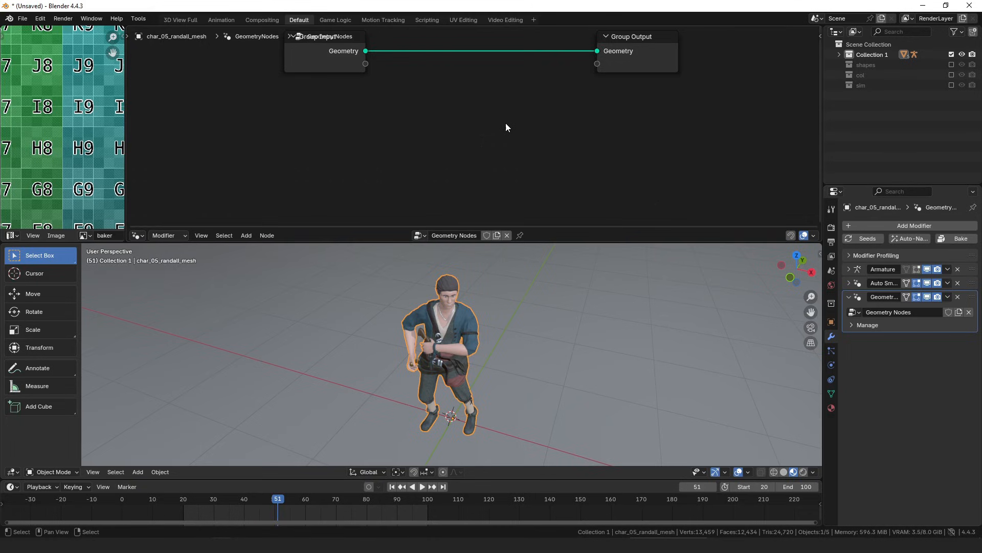
# - Enter Edit Mode on the character mesh, switch to edge select and frame the chosen edge loop
pyautogui.press('Tab')
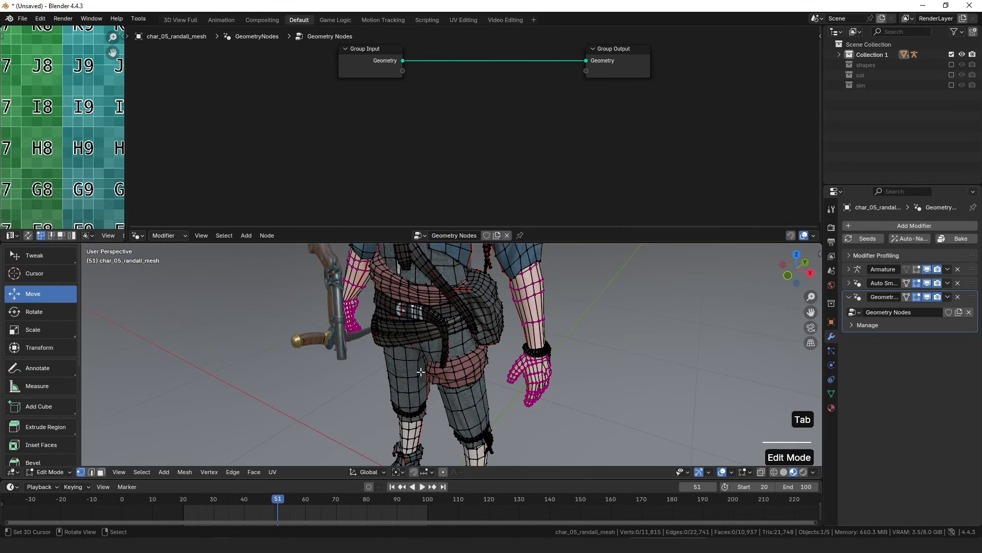
pyautogui.press('a')
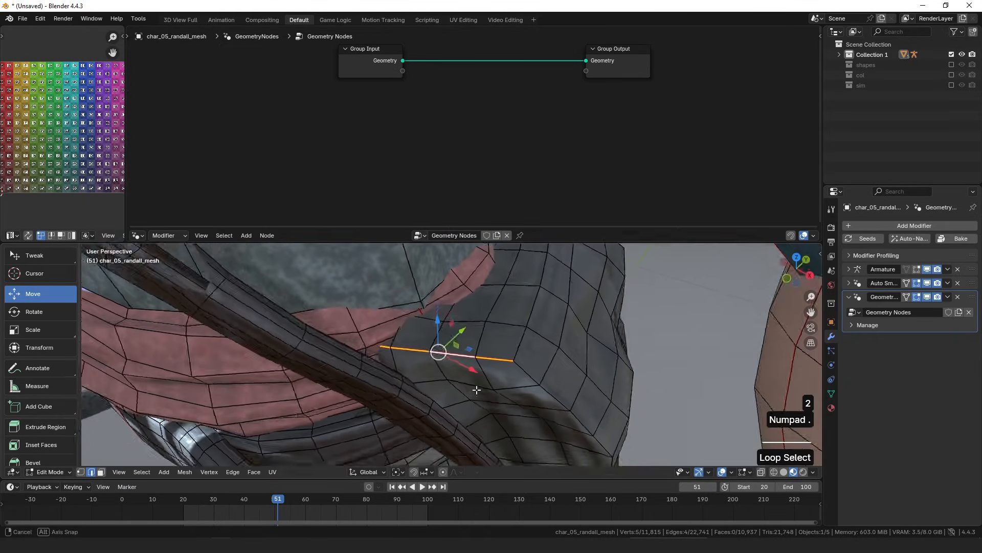
pyautogui.press('Tab')
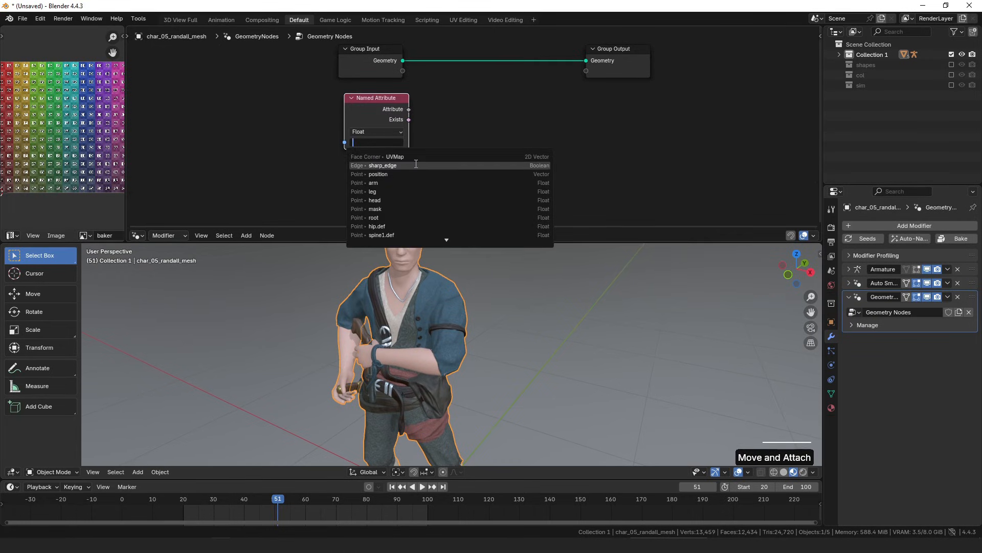
# - Point the Named Attribute node at the Boolean uv_seam attribute
pyautogui.click(382, 165)
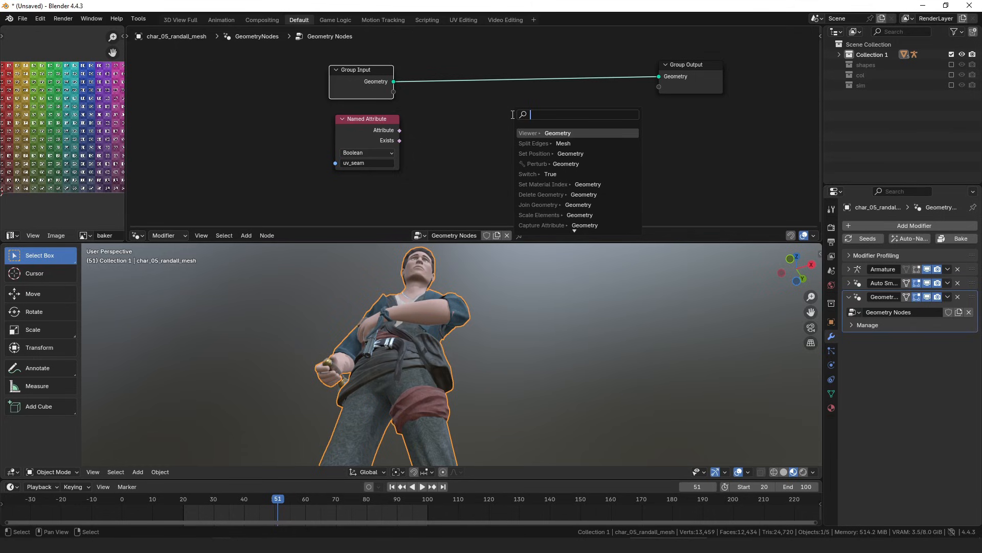
# - Insert a Set Position node on the geometry, with a vector Named Attribute feeding its Position
pyautogui.press('Escape')
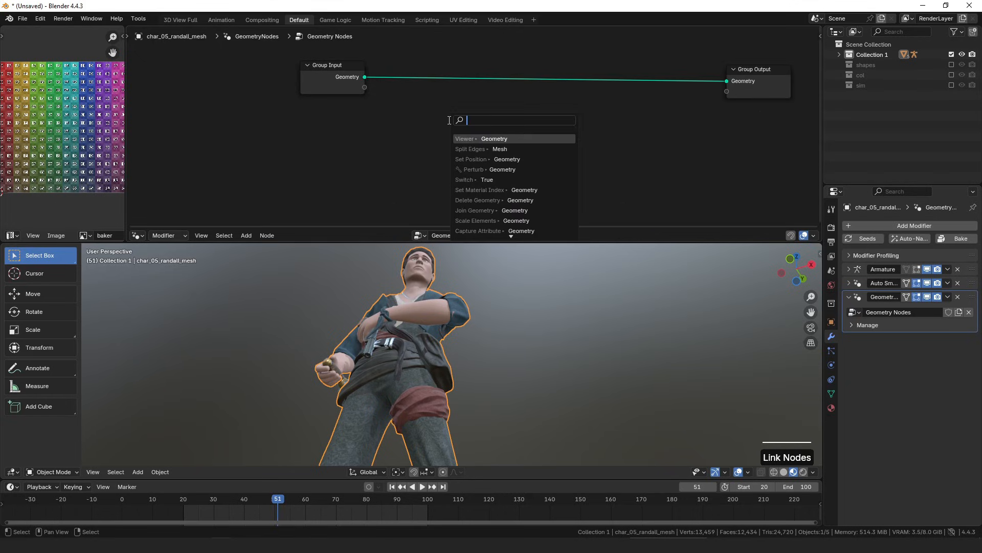
pyautogui.write('set')
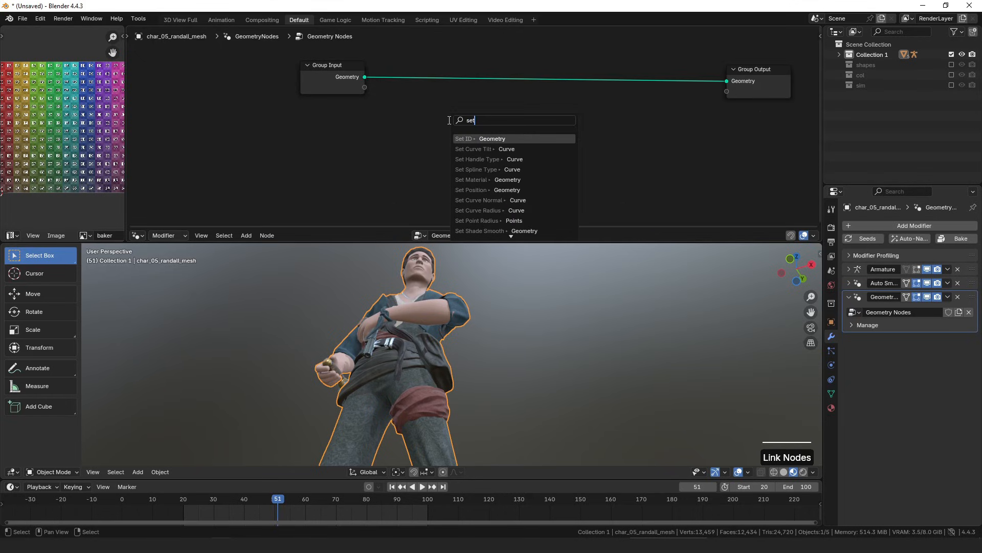
pyautogui.click(471, 190)
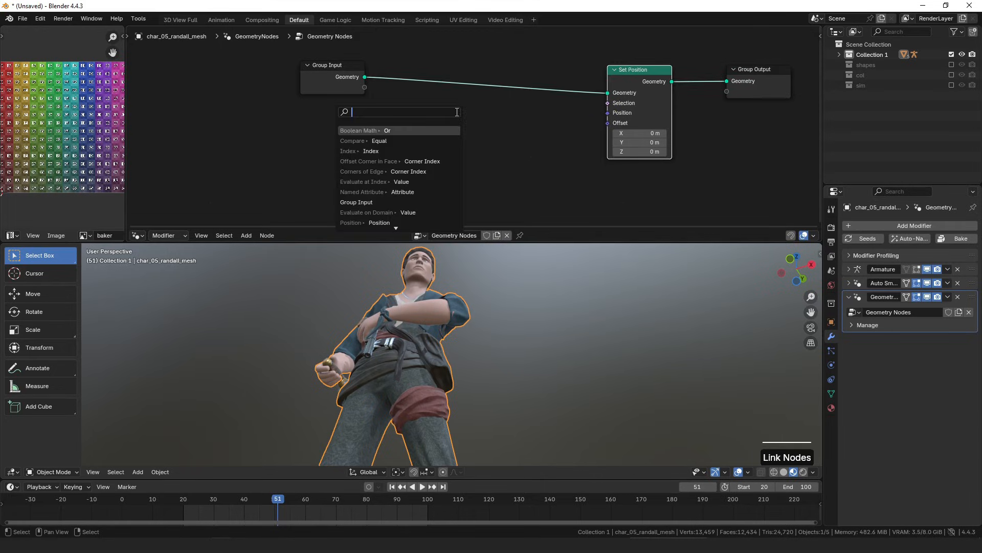
pyautogui.click(362, 192)
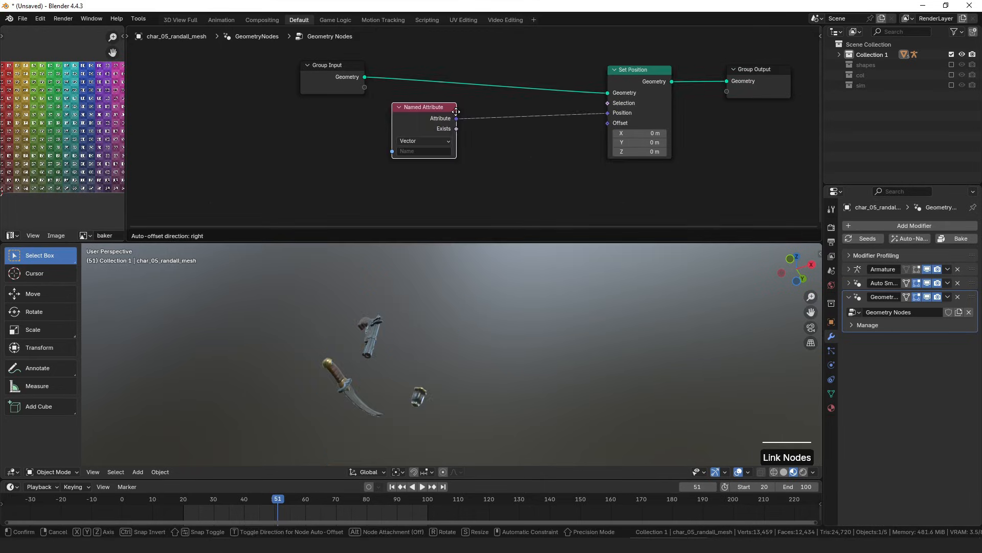
pyautogui.click(437, 326)
pyautogui.write('sple')
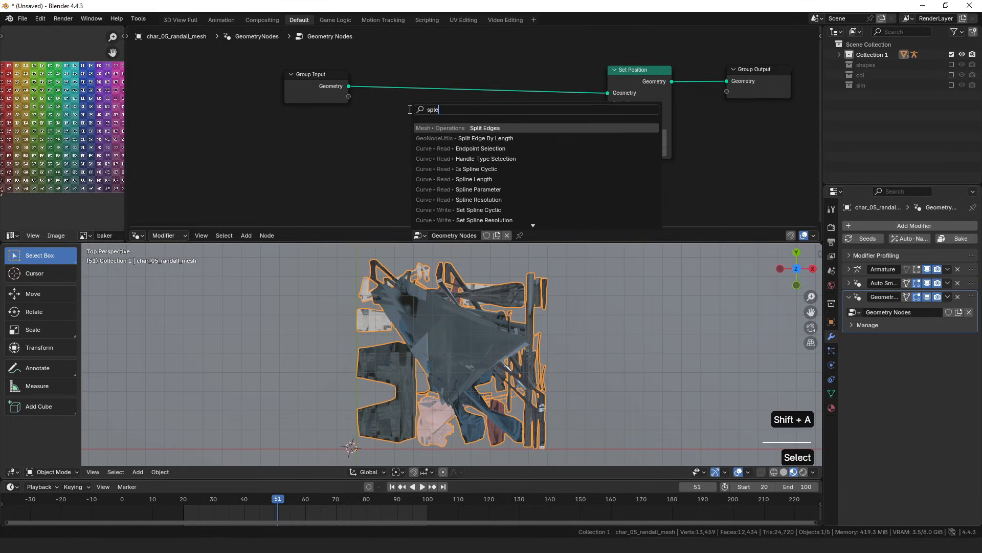
# - Insert a Split Edges node between Group Input and Set Position so UV islands separate
pyautogui.click(485, 128)
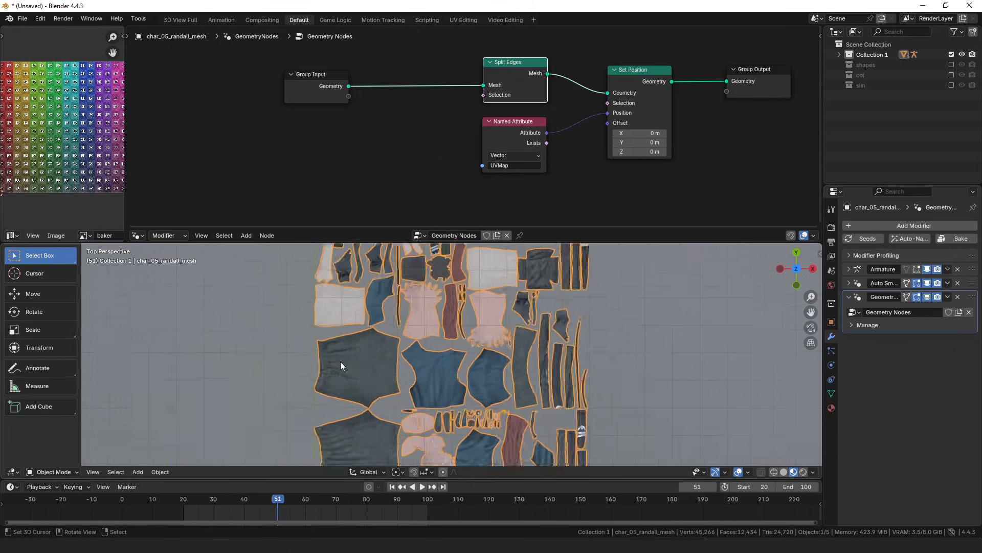
pyautogui.scroll(-3)
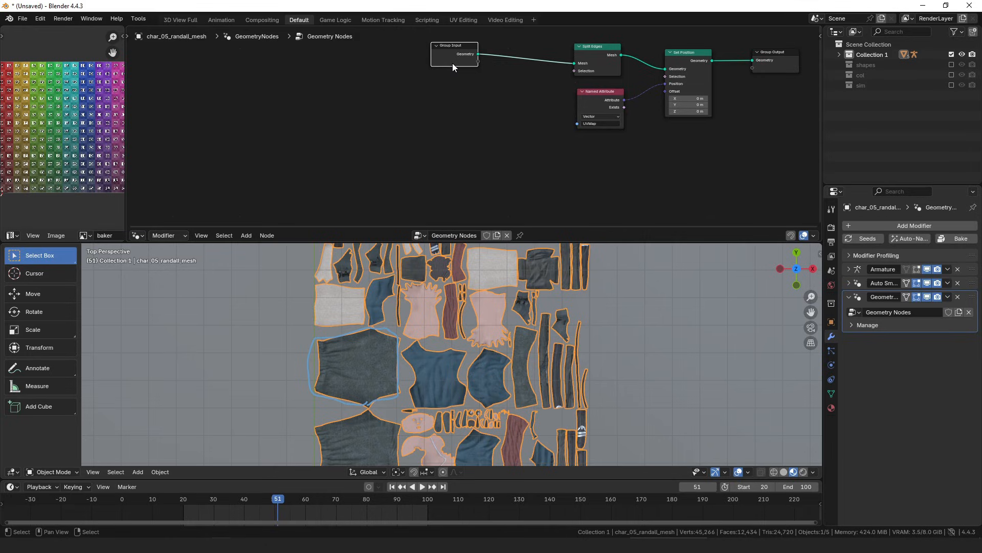
# - Duplicate the UVMap attribute node into an Evaluate at Index node set to Face Corner
pyautogui.press('shift+d')
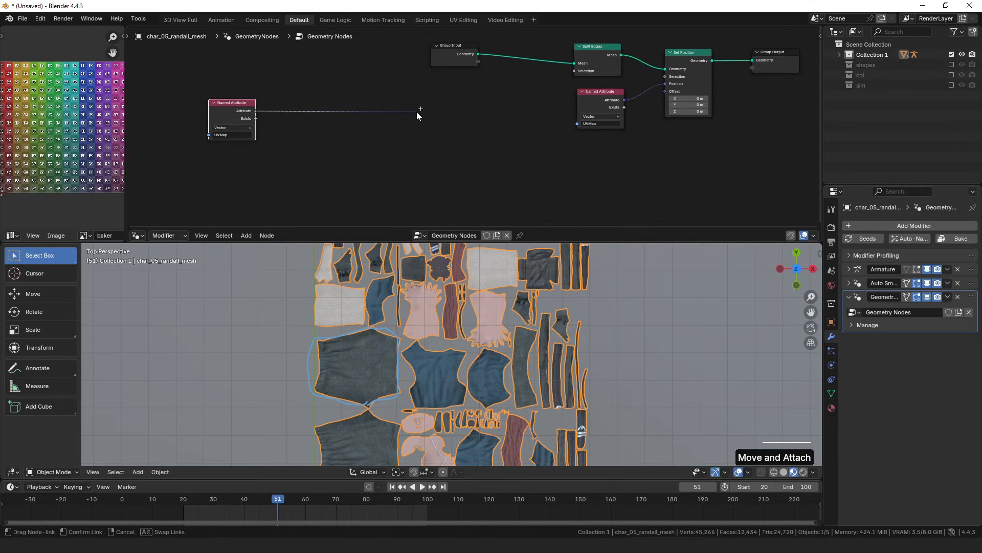
pyautogui.click(419, 112)
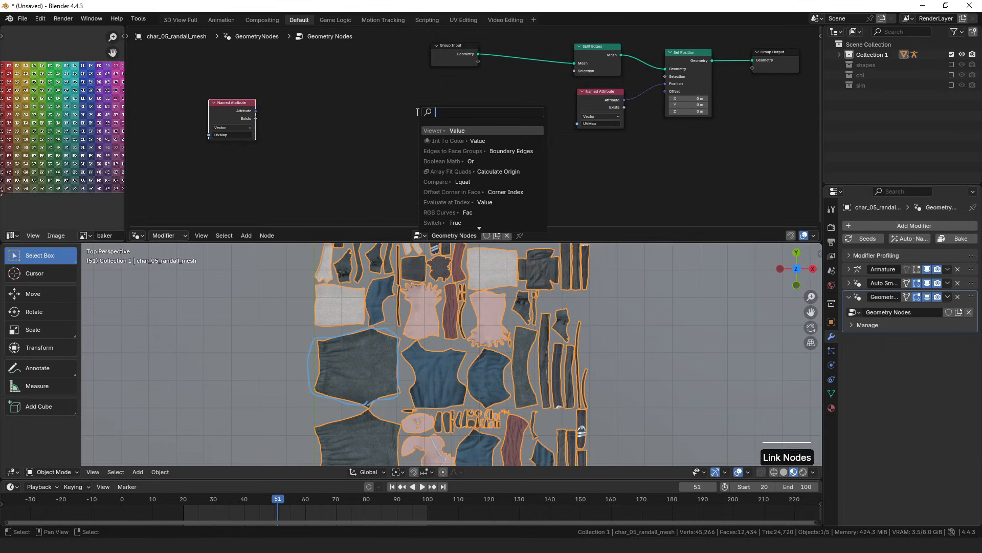
pyautogui.click(446, 202)
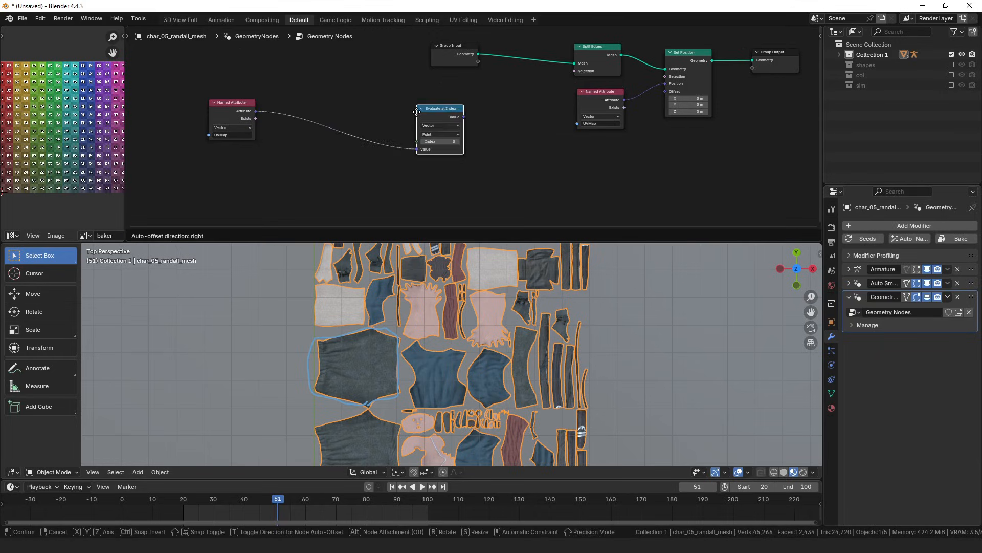
pyautogui.click(440, 133)
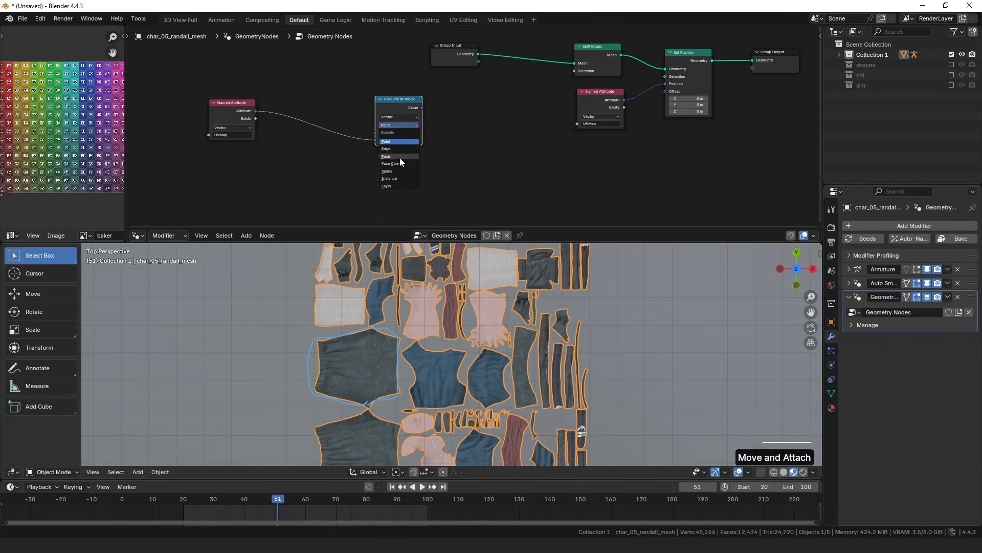
pyautogui.click(390, 163)
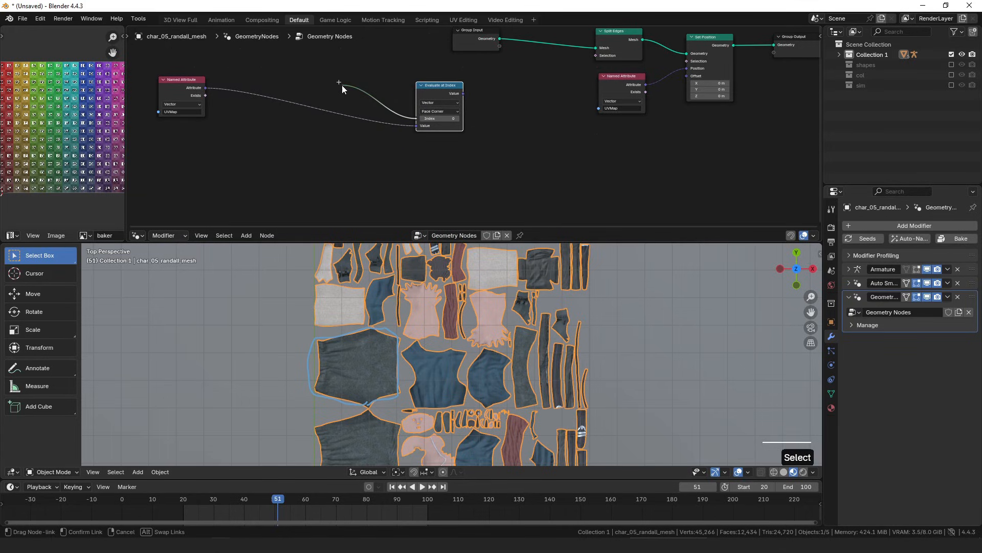
# - Feed the Evaluate at Index index from a new Corners of Edge node
pyautogui.click(341, 88)
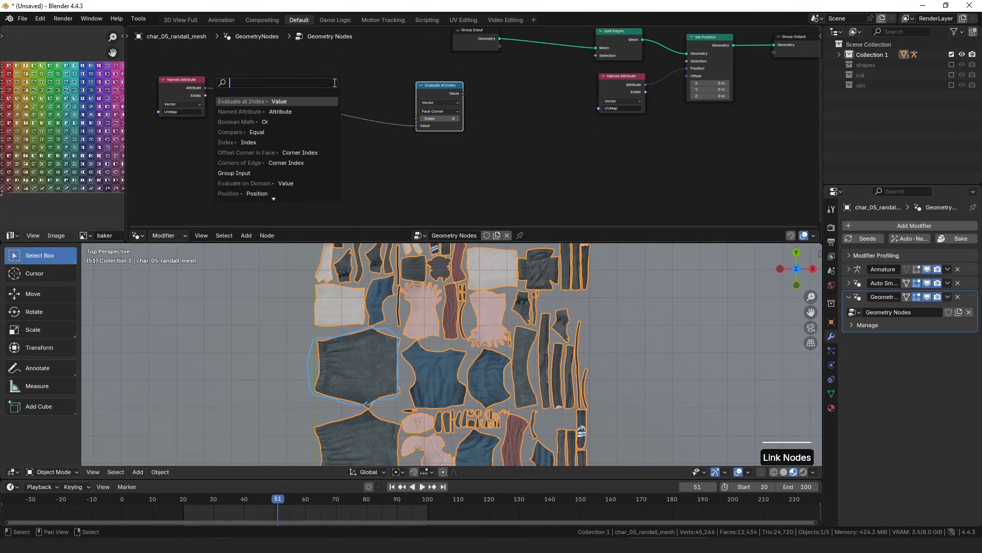
pyautogui.write('corner e')
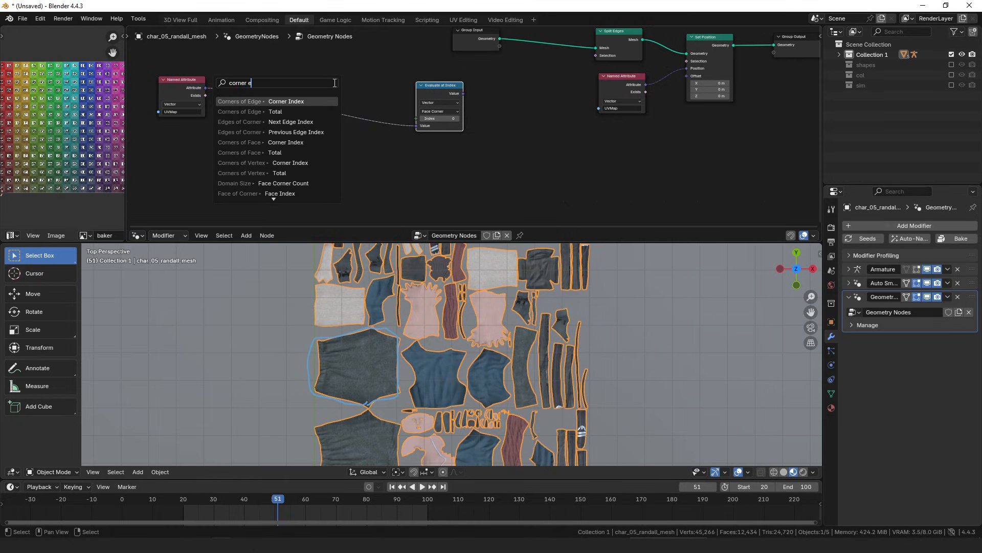
pyautogui.click(285, 101)
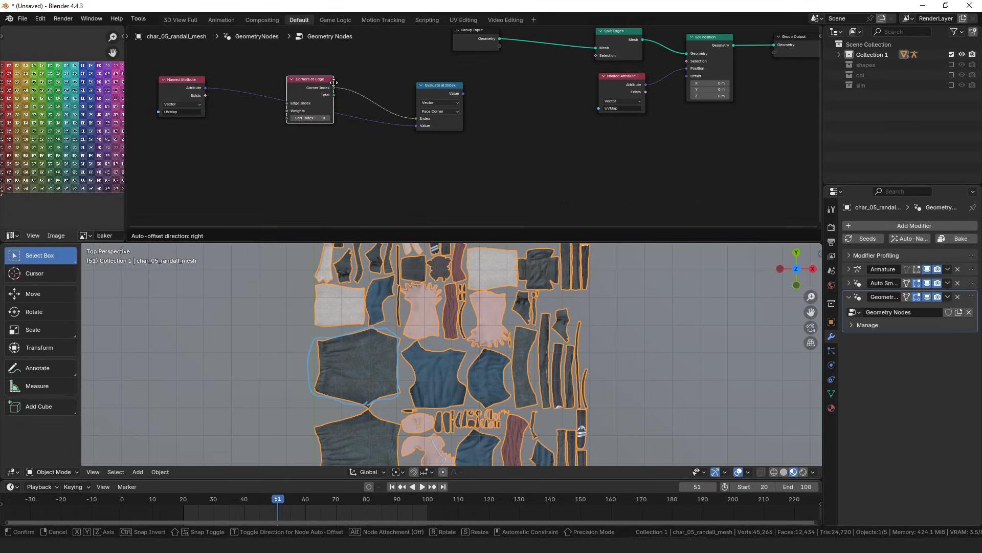
pyautogui.moveTo(181, 79); pyautogui.dragTo(175, 125)
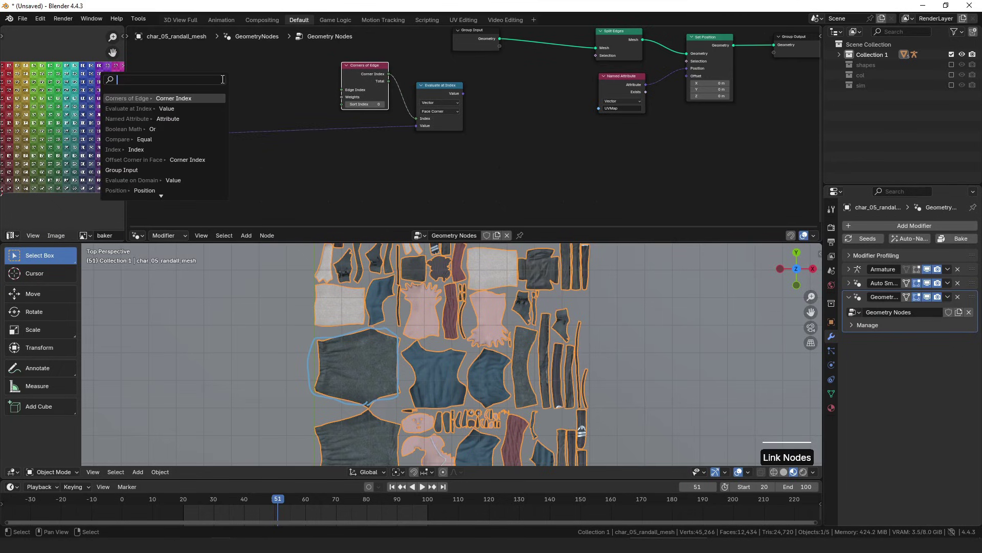
# - Drive Corners of Edge with an Index node and bring in an Offset Corner in Face node
pyautogui.click(114, 149)
pyautogui.write('o')
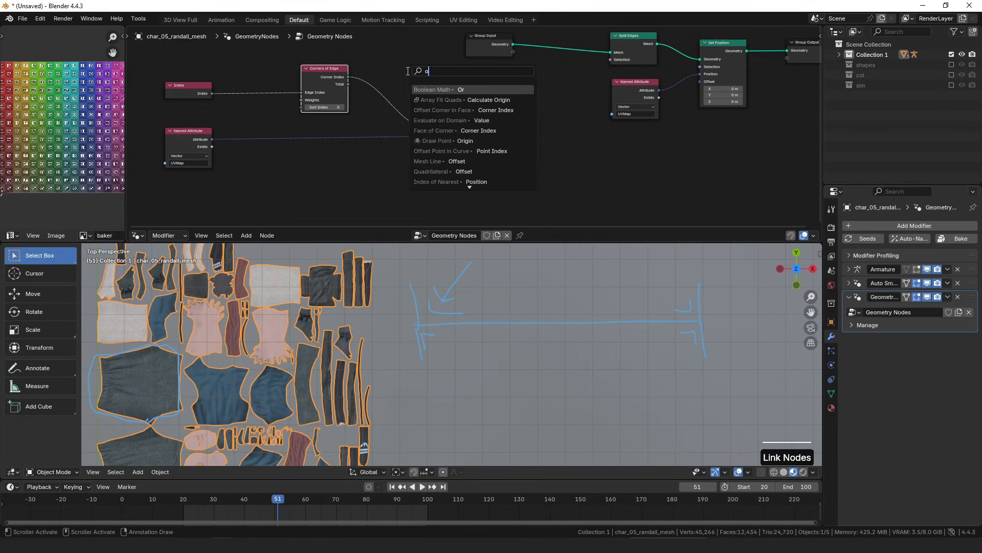
pyautogui.write('ff')
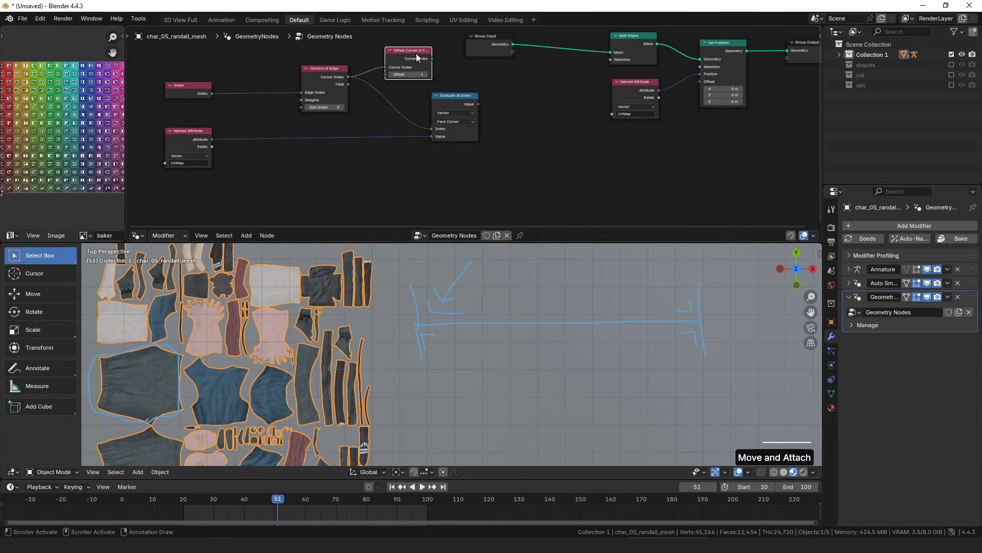
# - Position the Offset Corner in Face node and sketch explanatory annotations over the viewport
pyautogui.moveTo(408, 50); pyautogui.dragTo(322, 119)
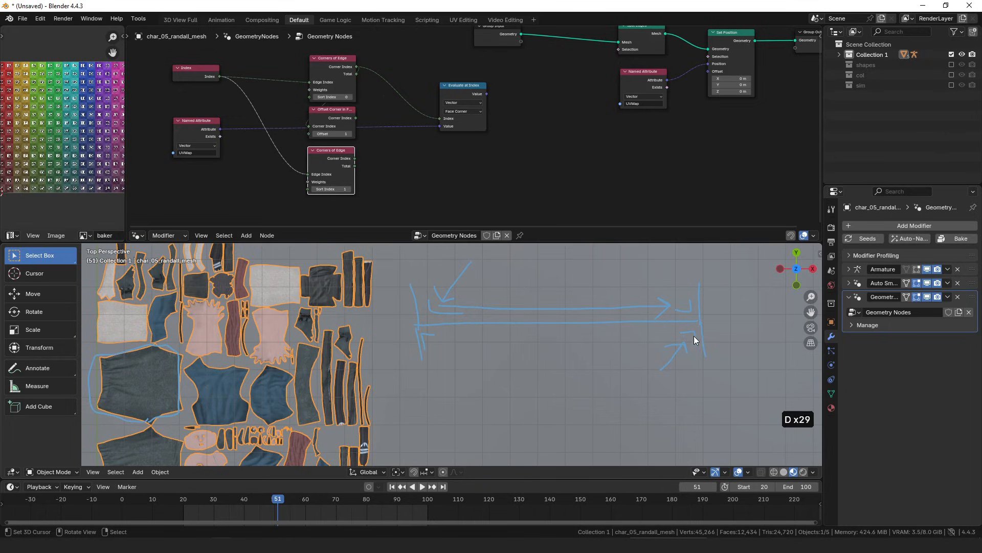
pyautogui.press('shift+d')
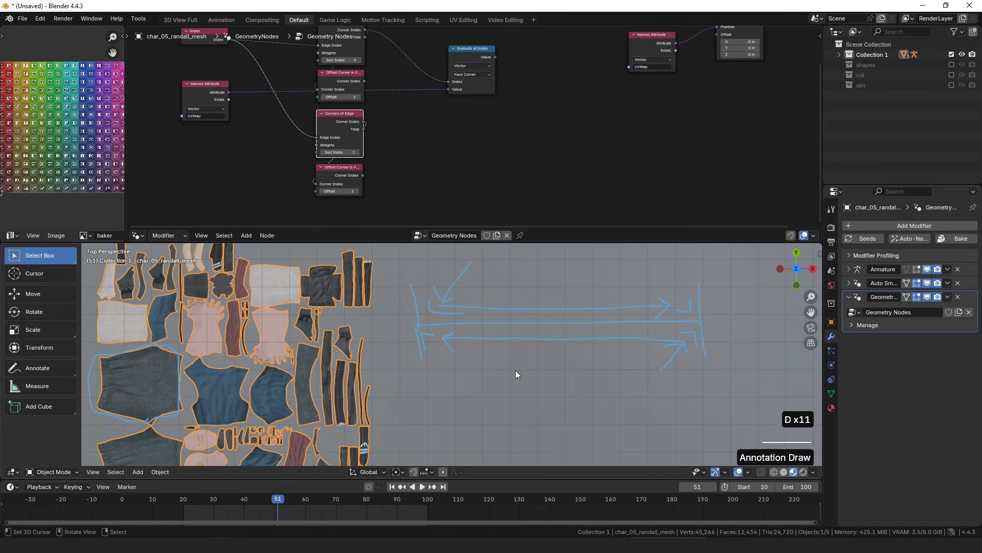
pyautogui.moveTo(513, 68)
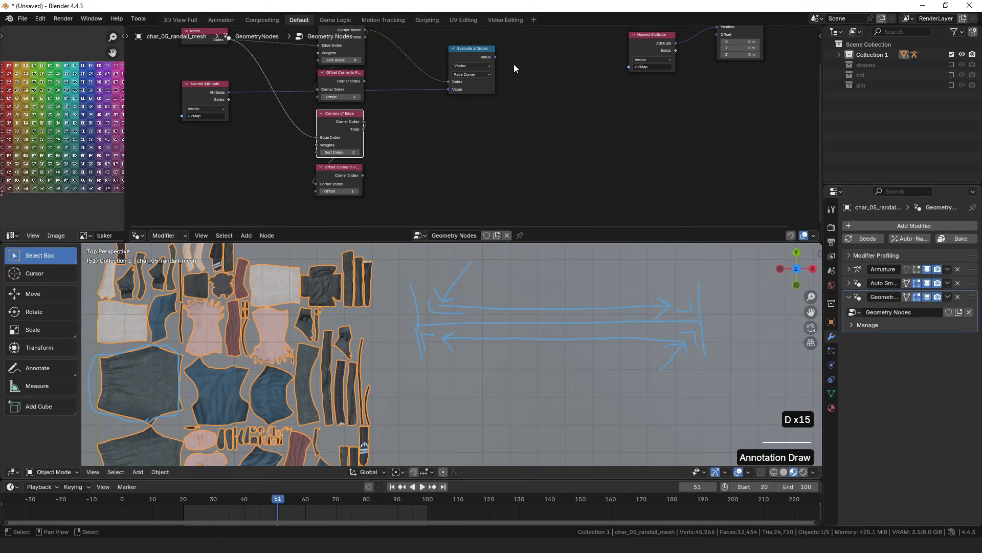
pyautogui.press('shift+ctrl+d')
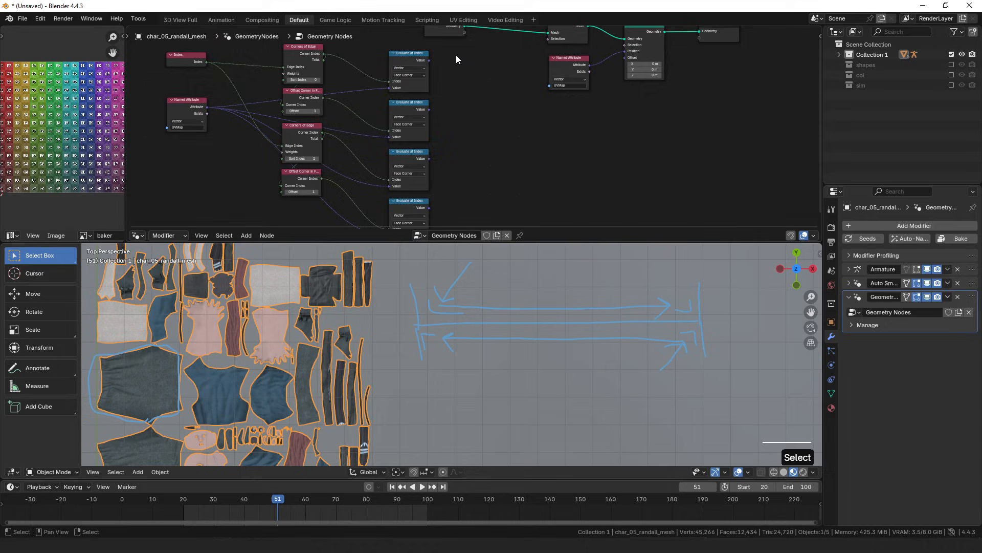
pyautogui.press('g')
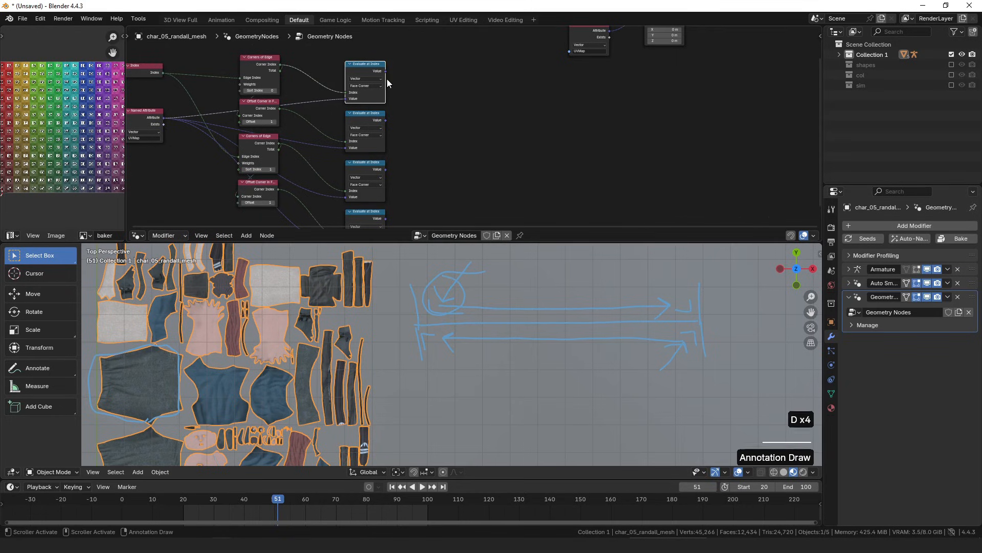
# - Compare corner UVs with two Not Equal nodes and combine them through a Boolean Or node
pyautogui.write('not')
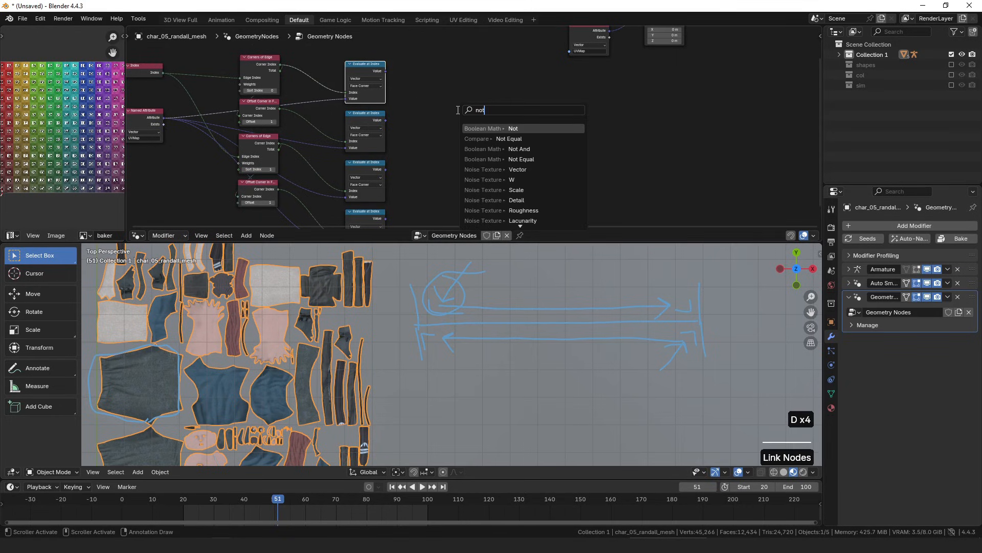
pyautogui.click(509, 138)
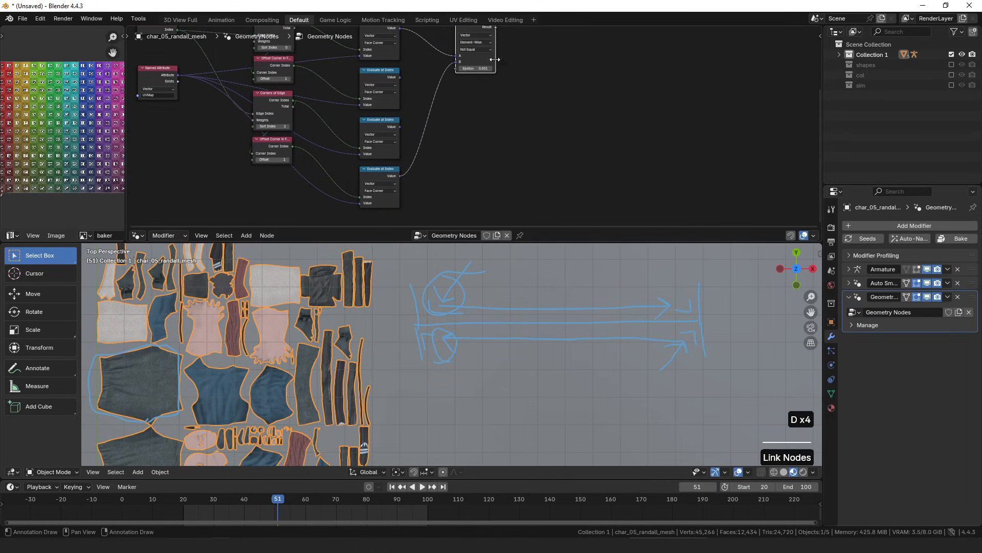
pyautogui.press('shift+d')
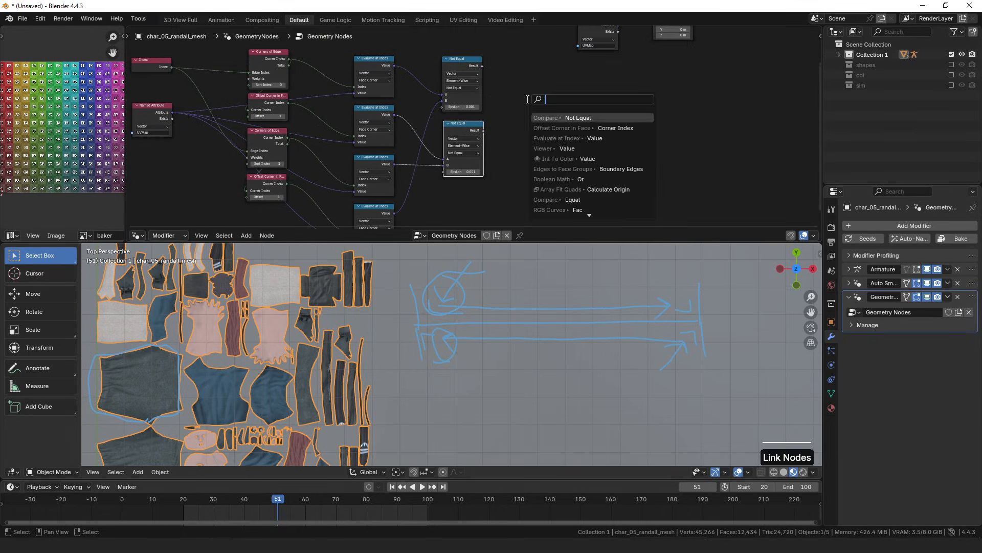
pyautogui.click(553, 179)
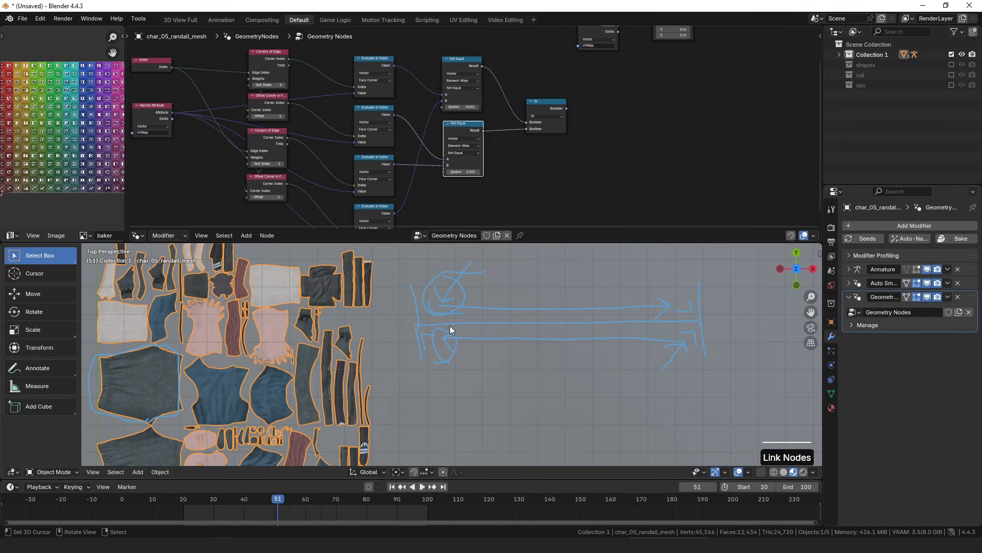
pyautogui.click(542, 106)
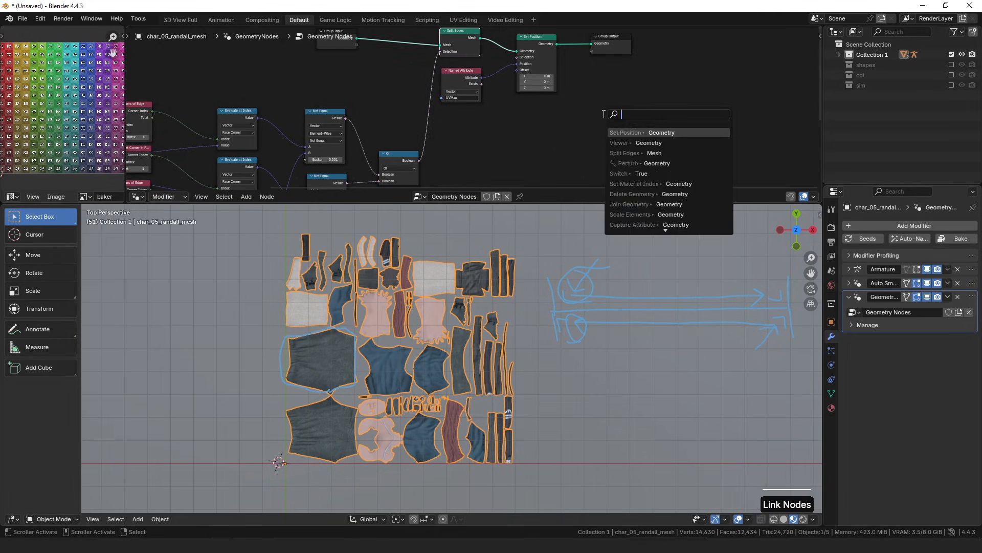
pyautogui.click(620, 142)
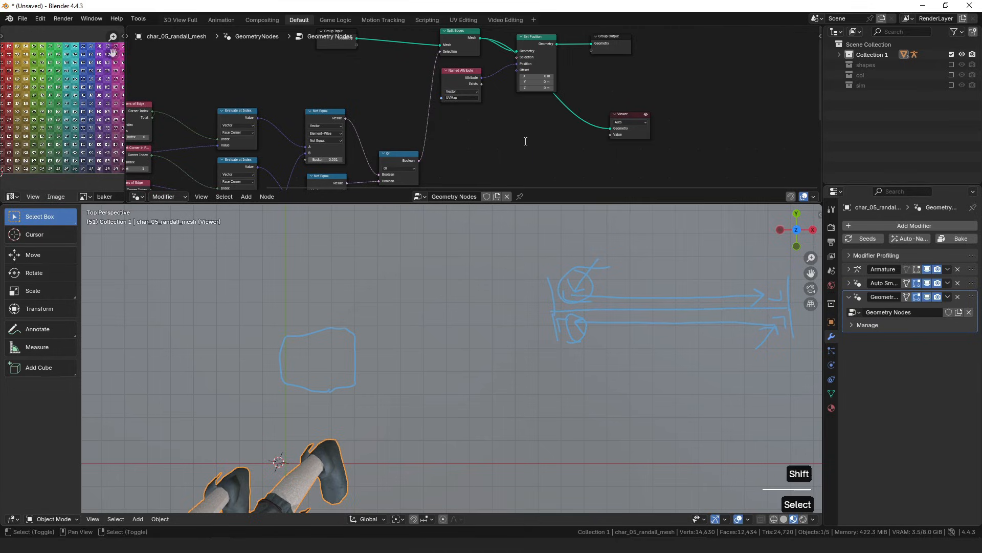
pyautogui.write('isla')
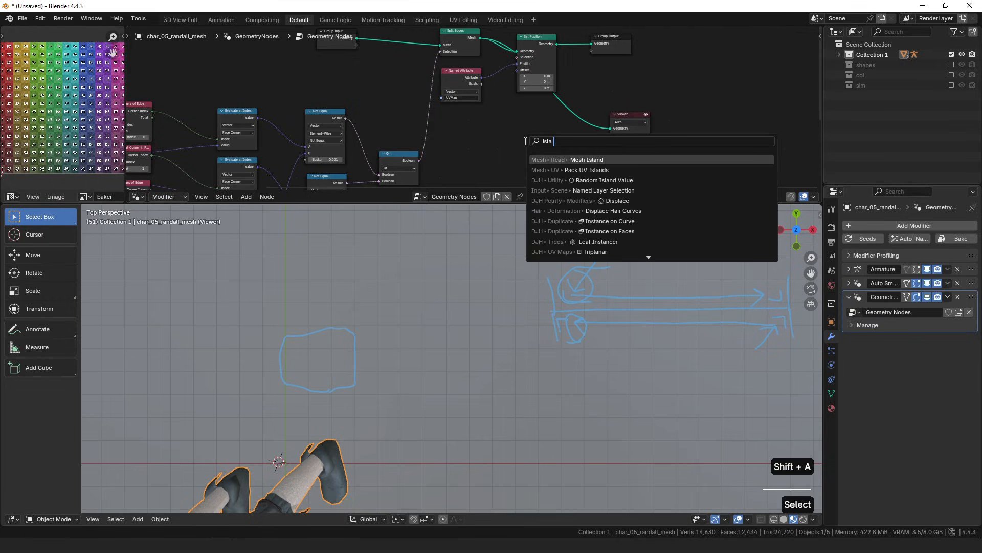
pyautogui.click(586, 159)
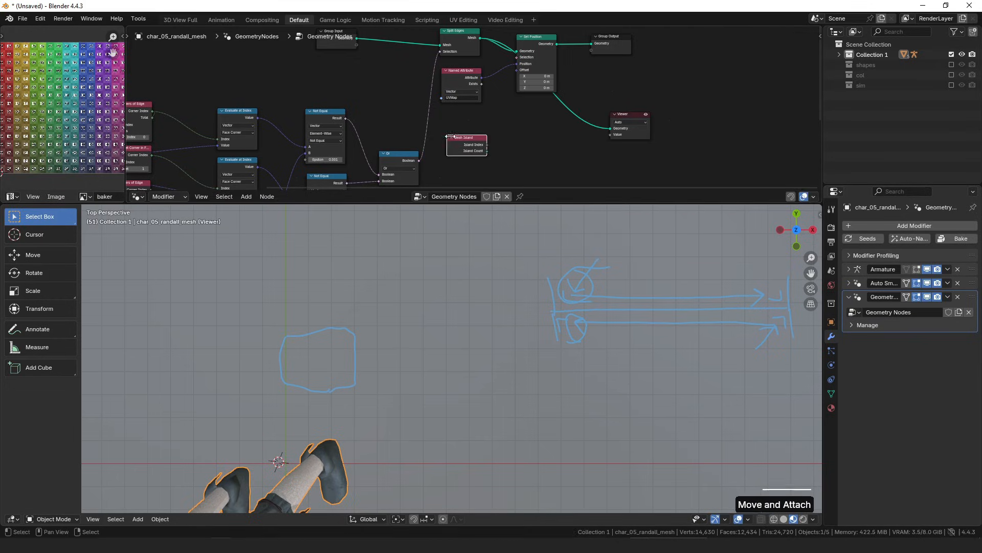
pyautogui.write('to co')
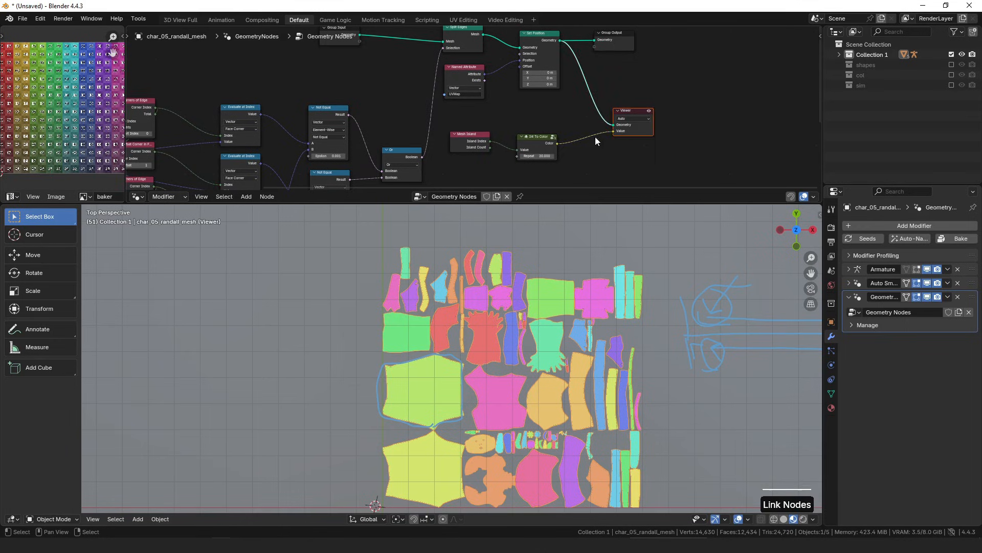
pyautogui.press('X')
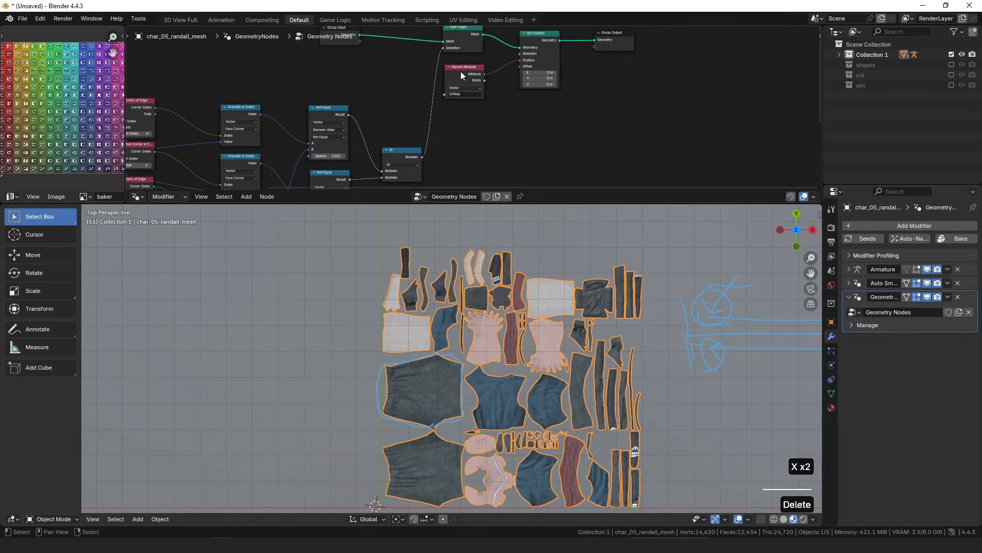
pyautogui.press('ctrl+x')
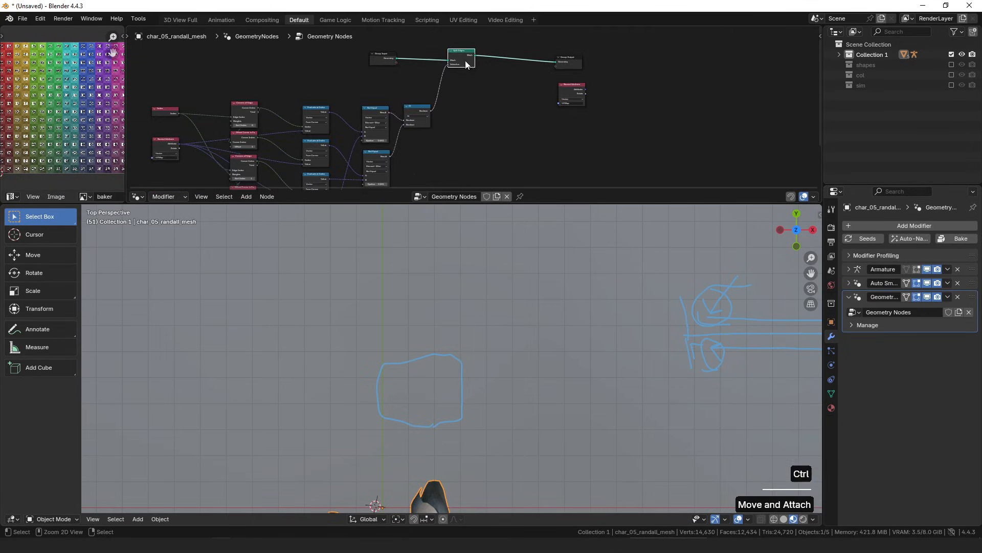
# - Dissolve Split Edges and feed the Or result into an Edges to Face Groups node for the Viewer
pyautogui.press('ctrl+x')
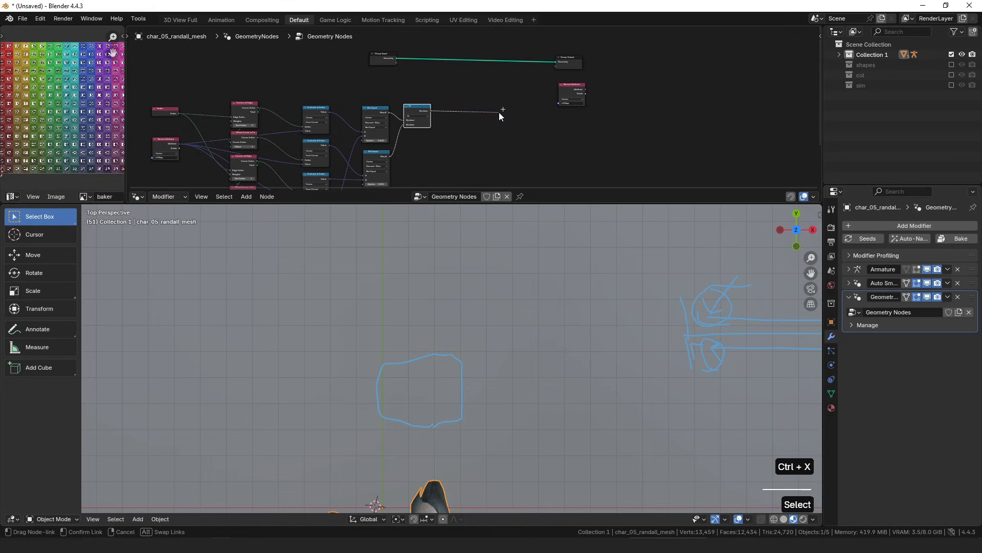
pyautogui.click(501, 113)
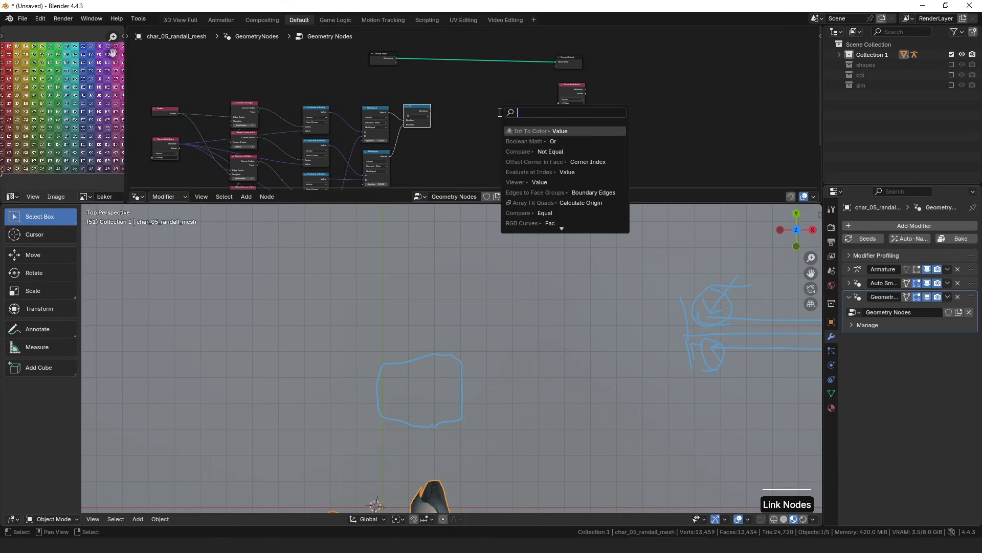
pyautogui.write('face gro')
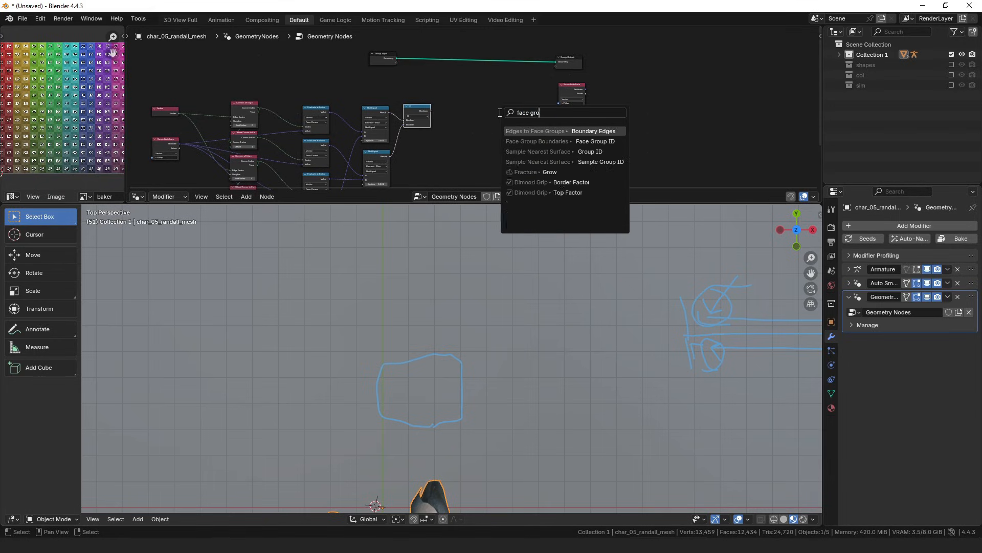
pyautogui.click(536, 131)
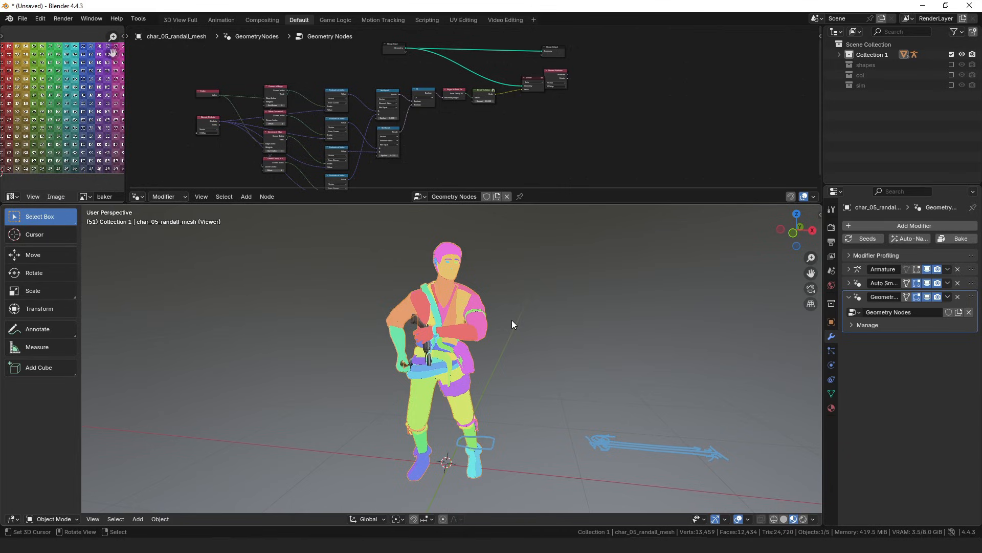
pyautogui.press('shift+a')
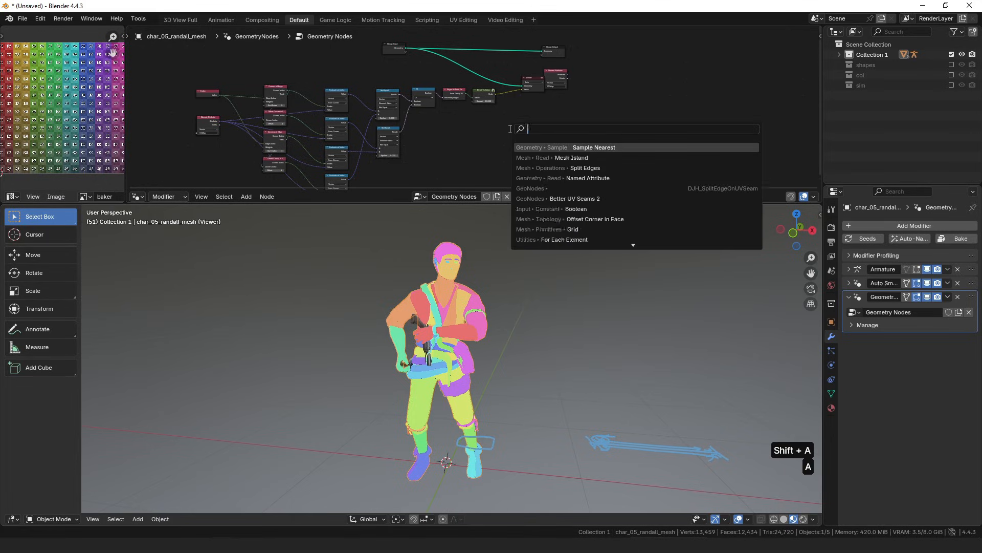
# - Add a Sample Nearest Surface node beside the Int to Color node
pyautogui.write('sam')
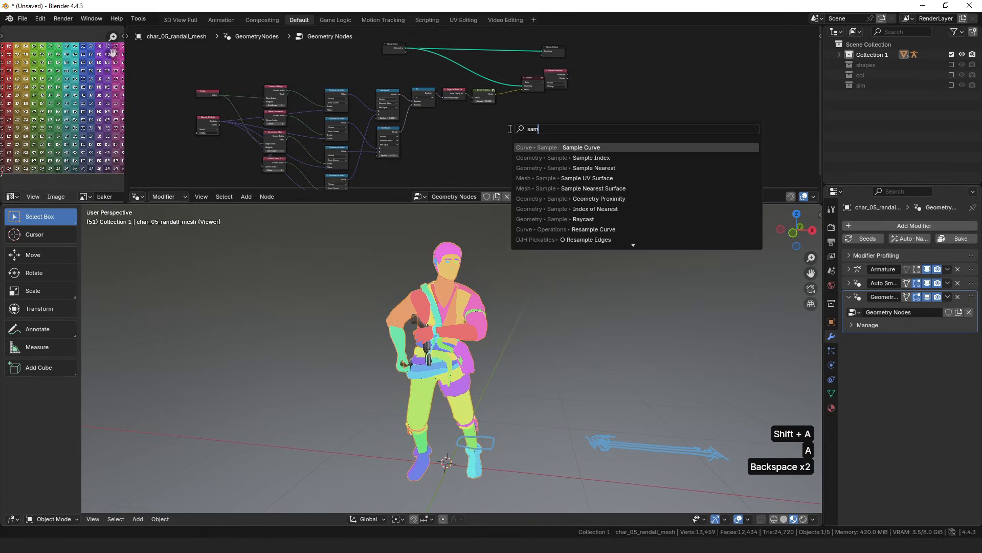
pyautogui.write('sample nea')
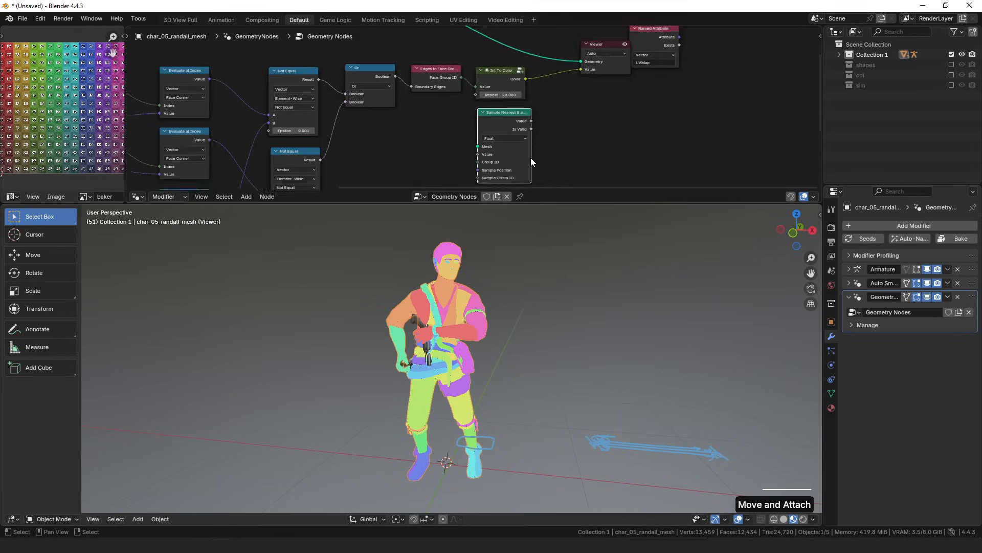
pyautogui.scroll(3)
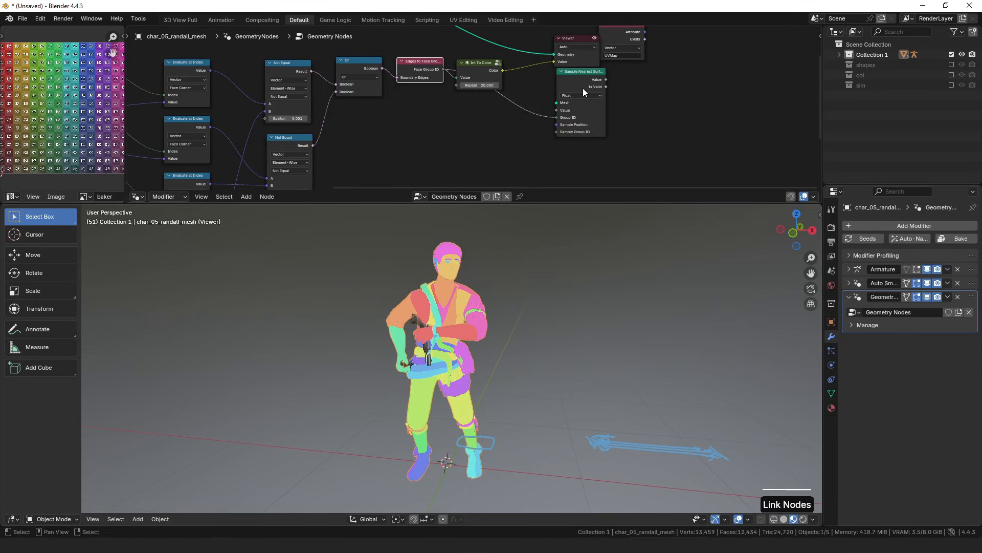
pyautogui.moveTo(432, 69)
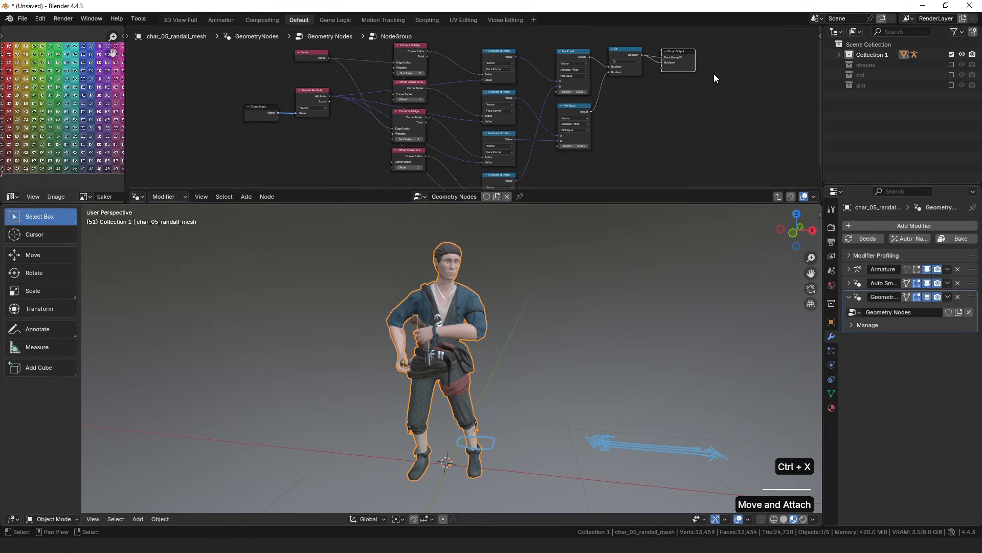
# - Trim the node group's sockets to a UVMap Name input and Boolean output, then exit the group
pyautogui.press('n')
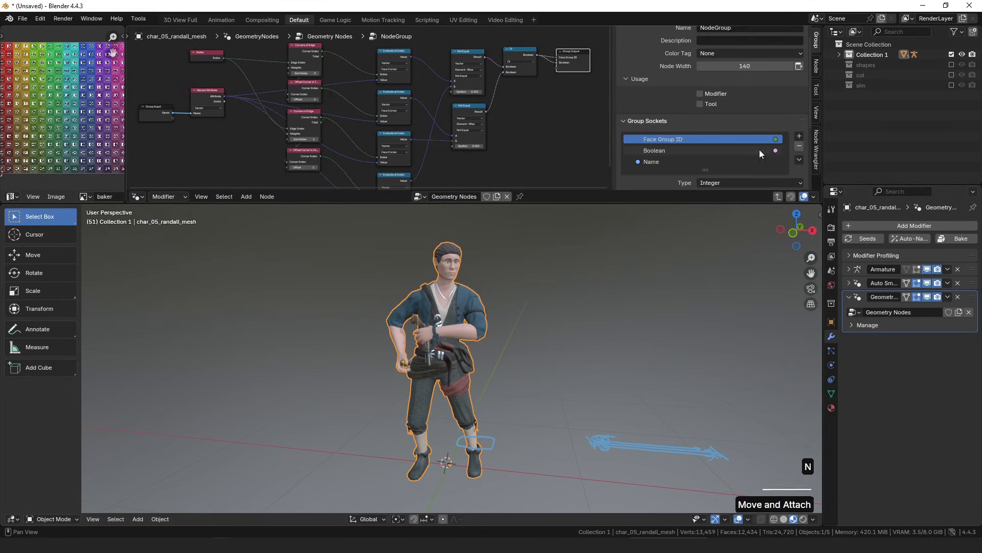
pyautogui.press('Tab')
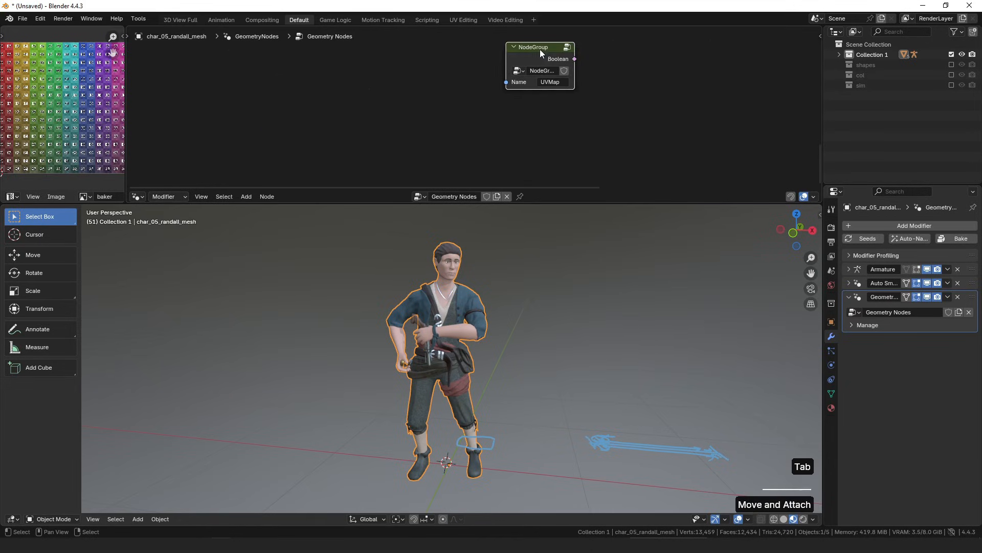
pyautogui.moveTo(549, 82)
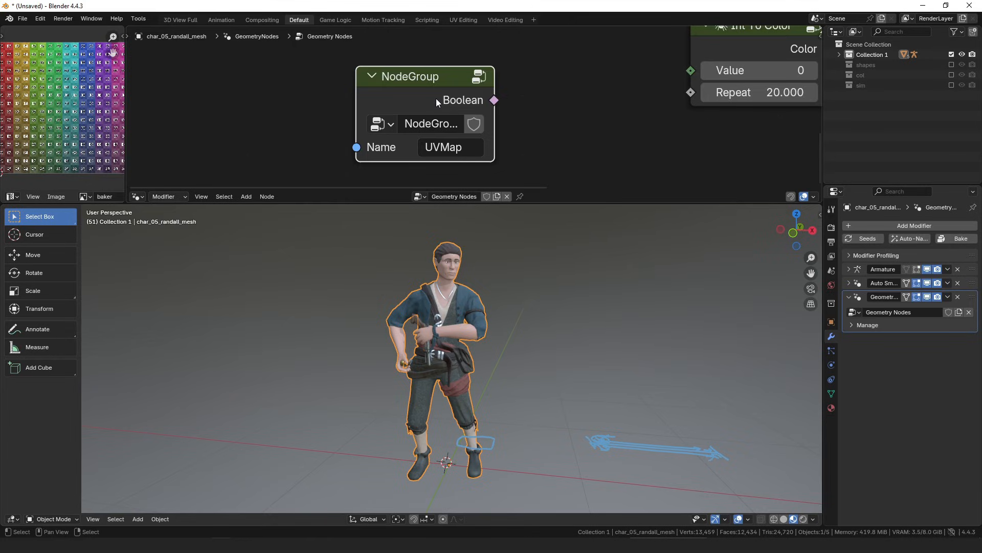
pyautogui.moveTo(497, 90)
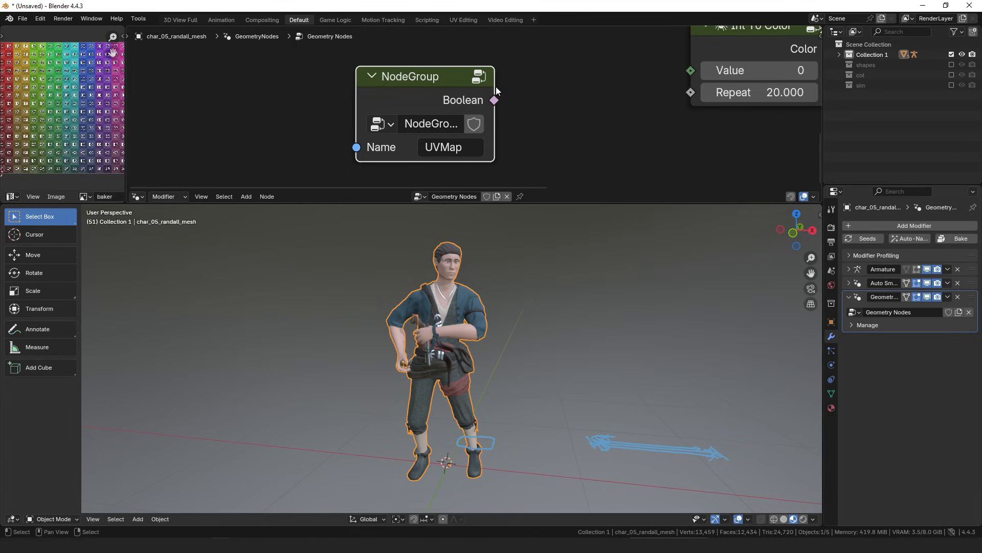
pyautogui.moveTo(508, 90)
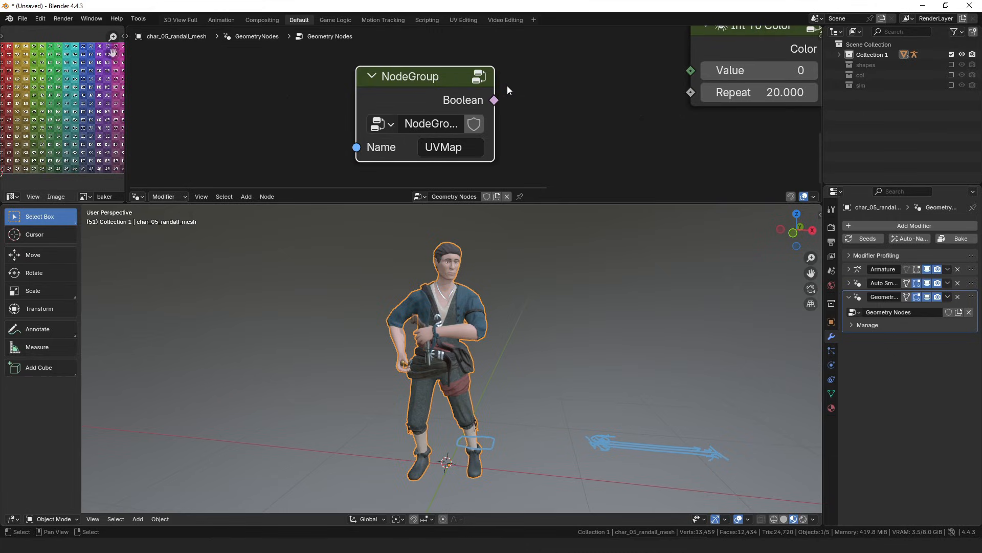